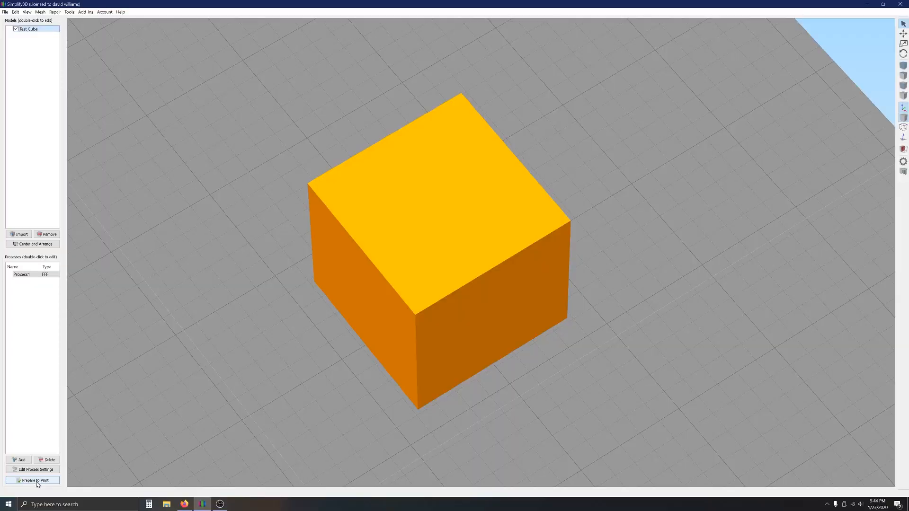
Open Process1's FFF Settings and review the Infill tab's Triangular pattern and angle offsets
{"action": "left_click", "coordinate": [33, 469]}
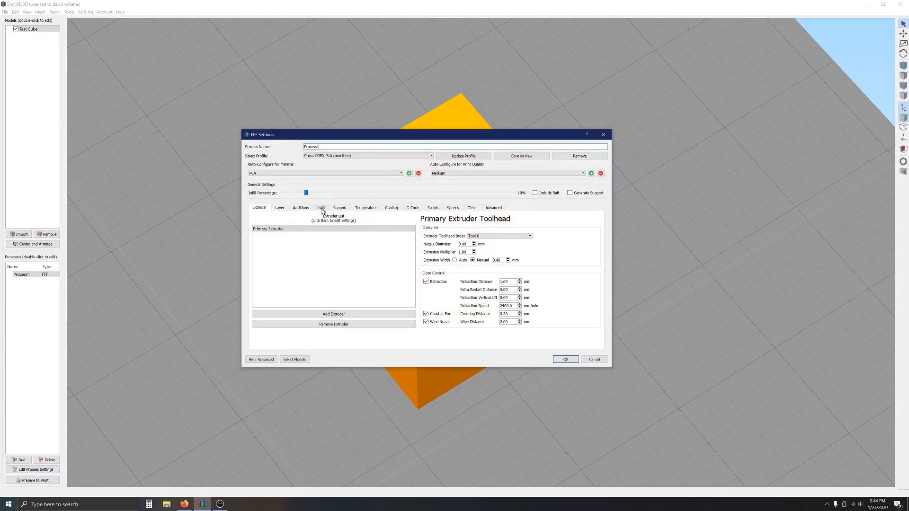
{"action": "left_click", "coordinate": [320, 207]}
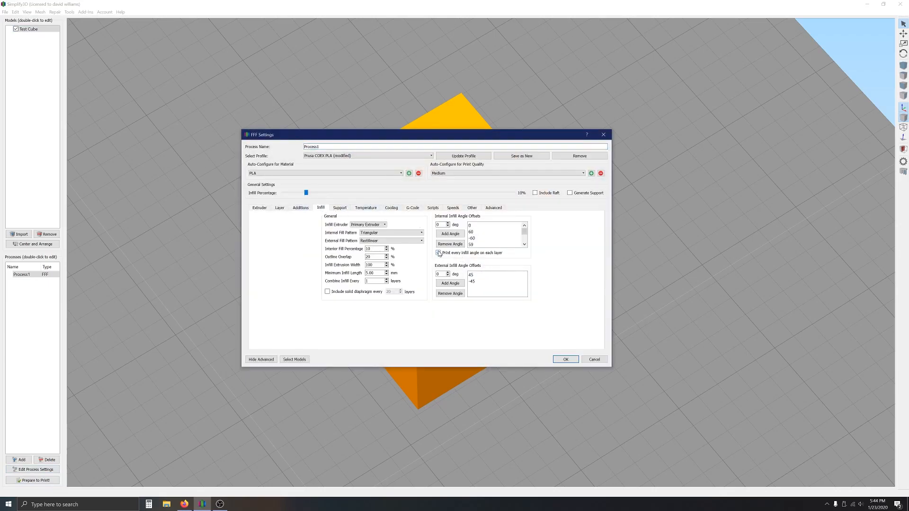
{"action": "left_click", "coordinate": [565, 359]}
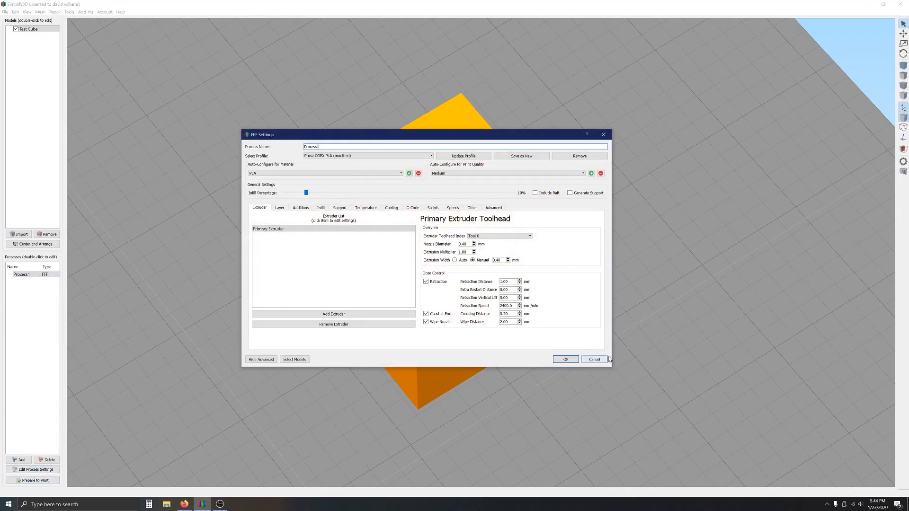
Close FFF Settings, preview the test cube's triangular-infill toolpaths, then exit preview
{"action": "left_click", "coordinate": [564, 359]}
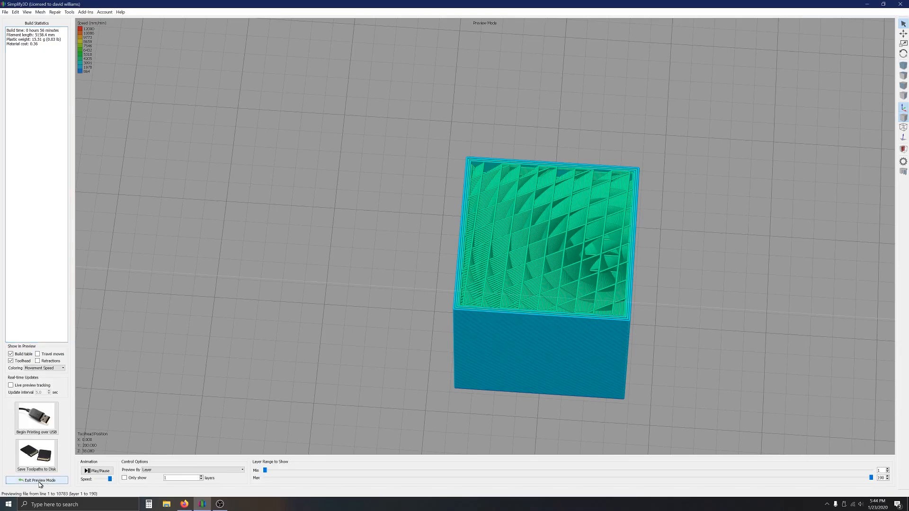
{"action": "left_click", "coordinate": [39, 479]}
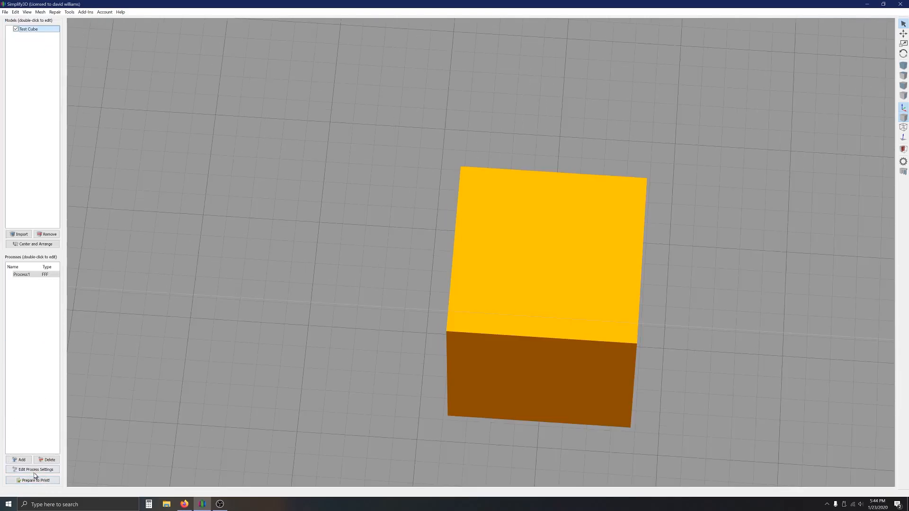
Reopen Process1's infill settings and select the -60 entry among offsets 0, 60, -60, 59, -61
{"action": "left_click", "coordinate": [34, 469]}
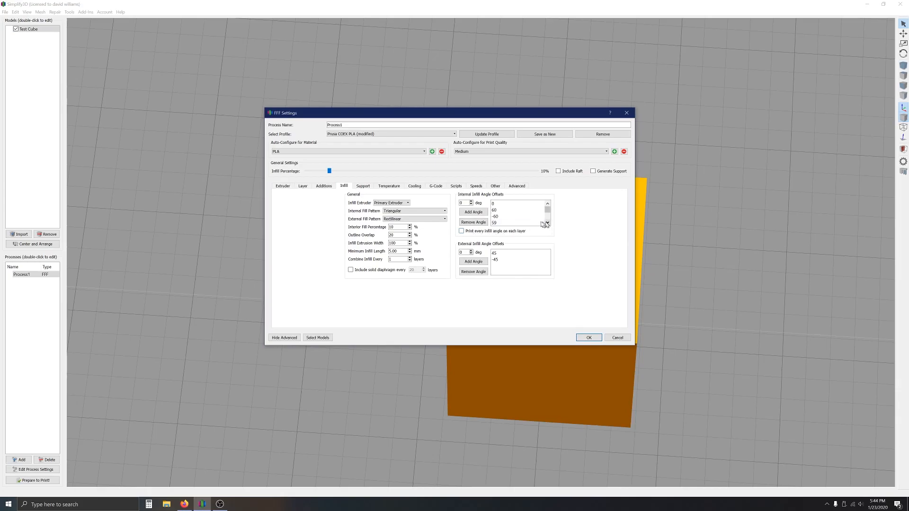
{"action": "left_click", "coordinate": [495, 216]}
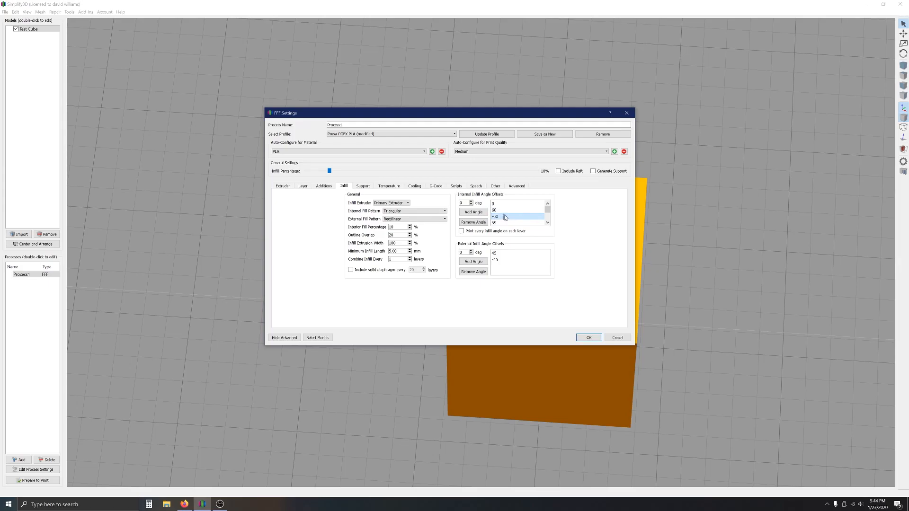
{"action": "left_click", "coordinate": [547, 224]}
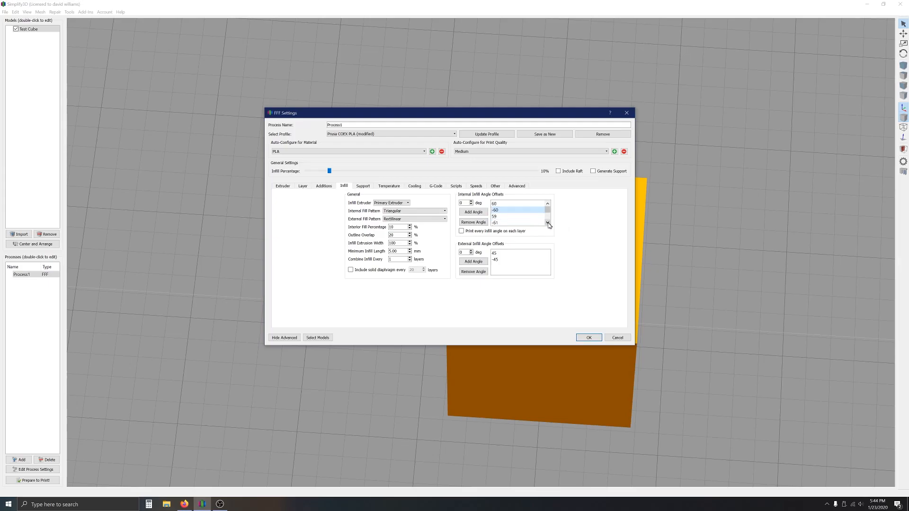